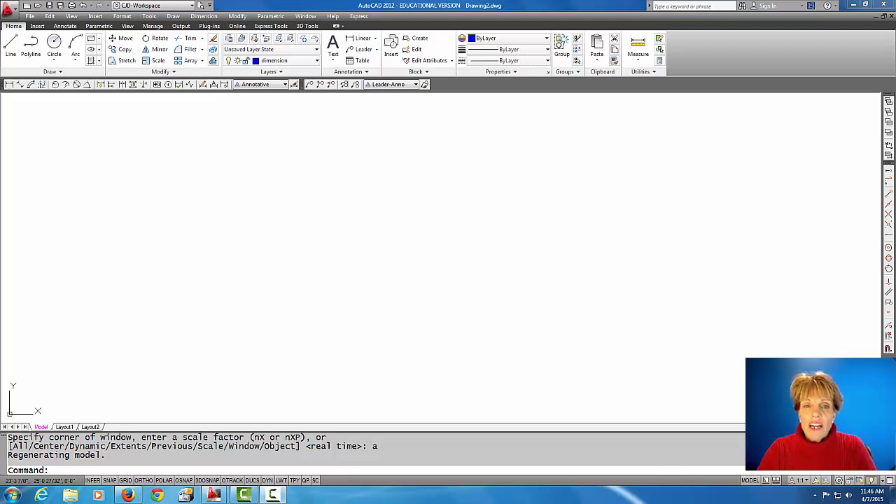
pyautogui.moveTo(264, 159)
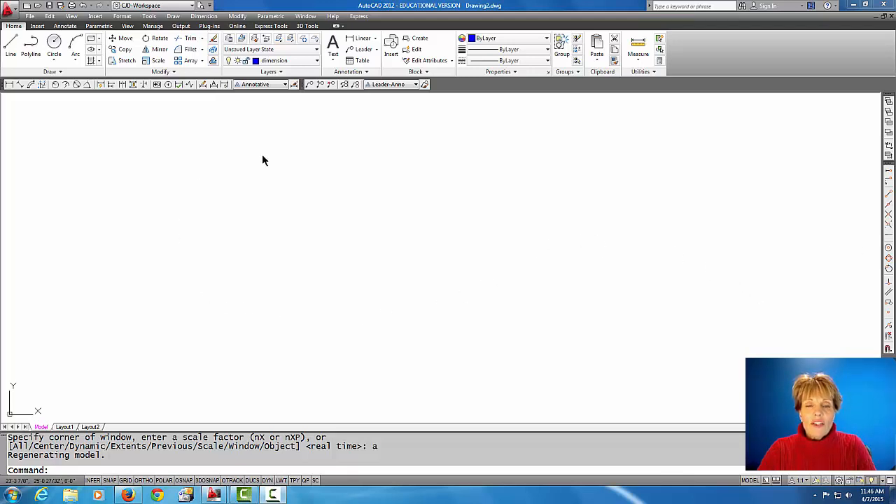
pyautogui.moveTo(320, 337)
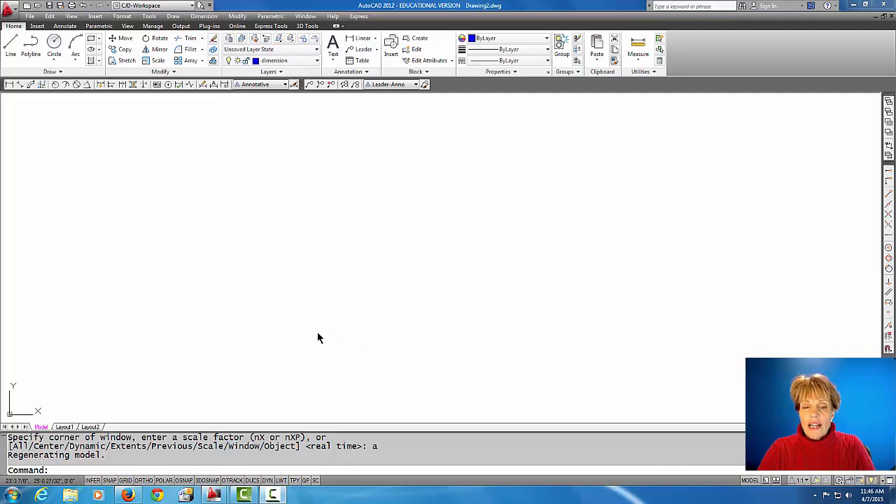
pyautogui.moveTo(260, 146)
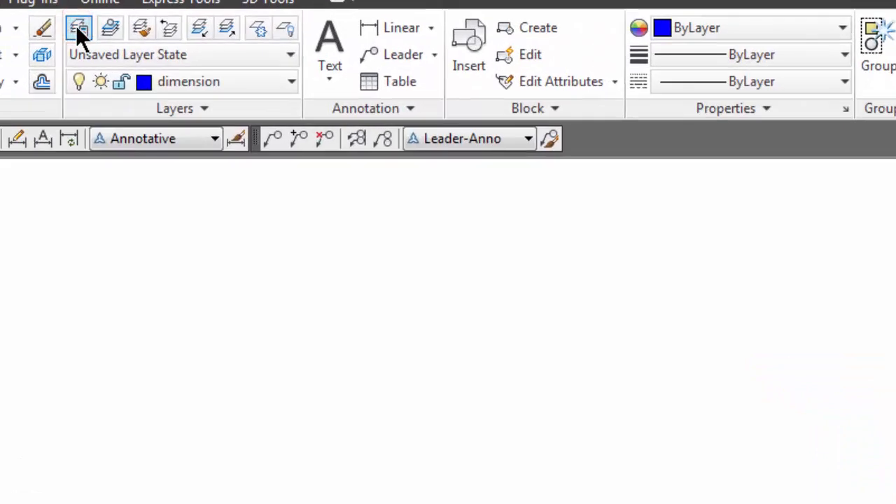
# Create a new layer named image-sm-house with colour blue in the Layer Properties Manager.
pyautogui.click(78, 28)
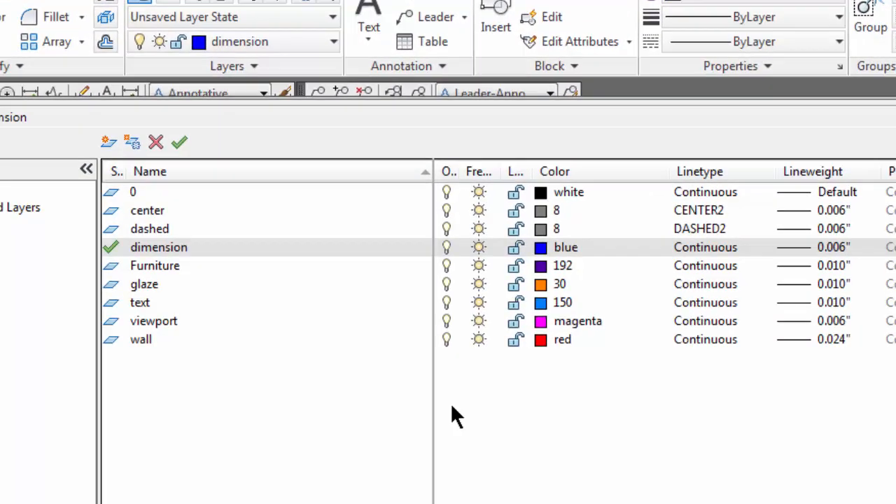
pyautogui.click(109, 142)
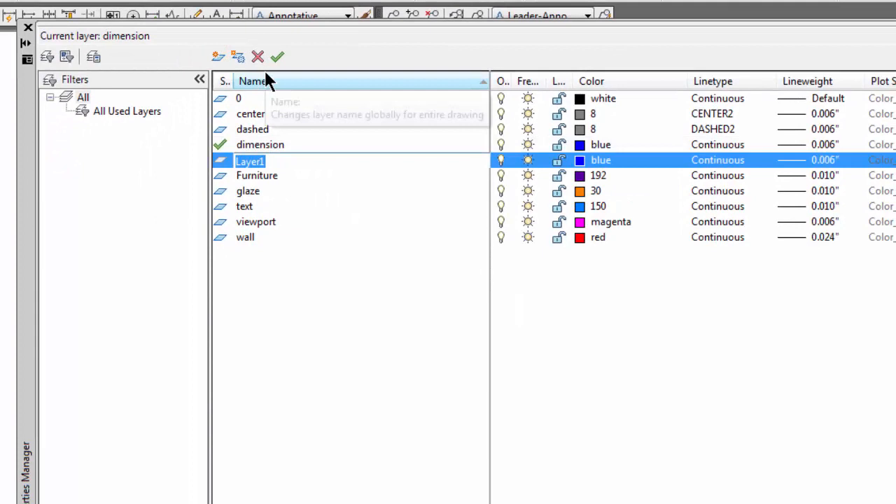
pyautogui.write('image')
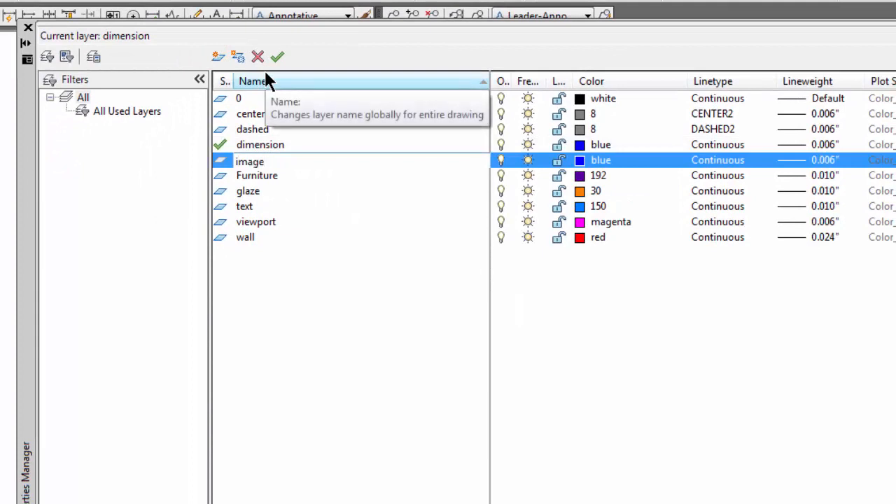
pyautogui.write('-sm-hou')
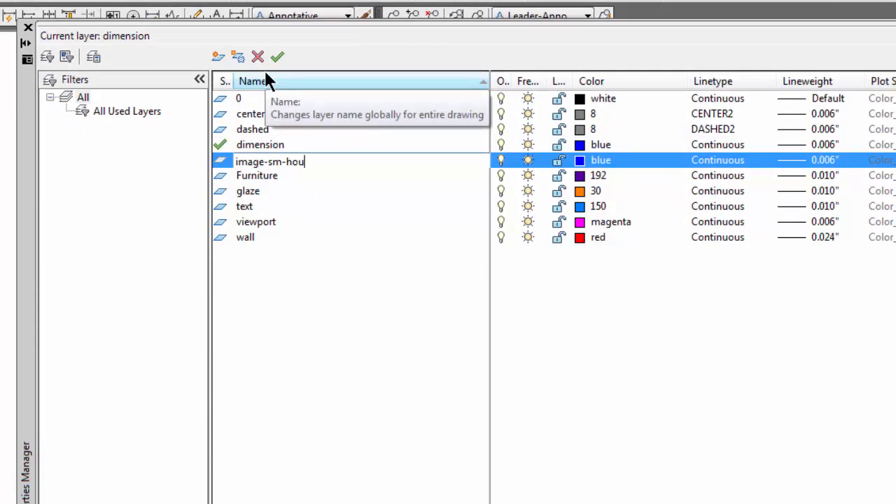
pyautogui.write('se')
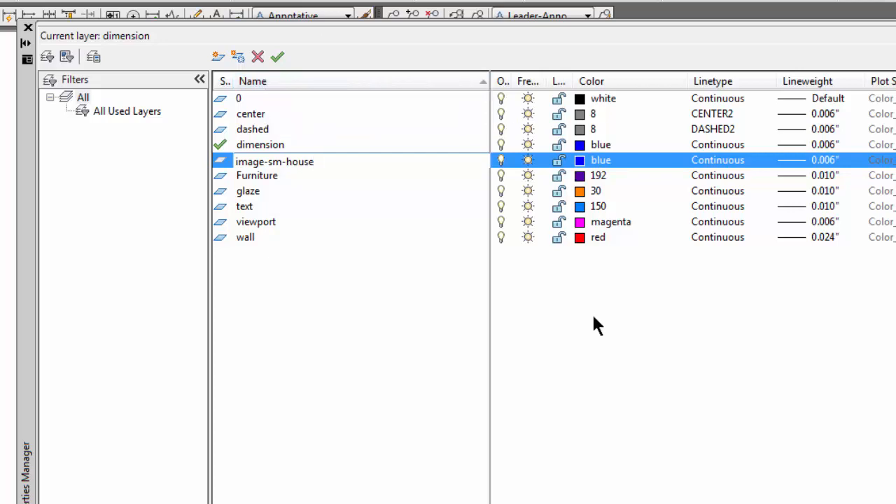
pyautogui.click(580, 160)
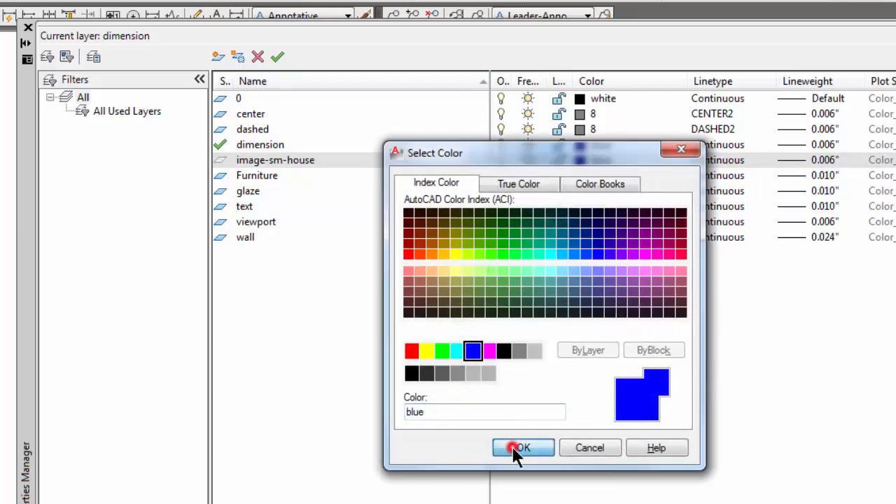
pyautogui.click(521, 448)
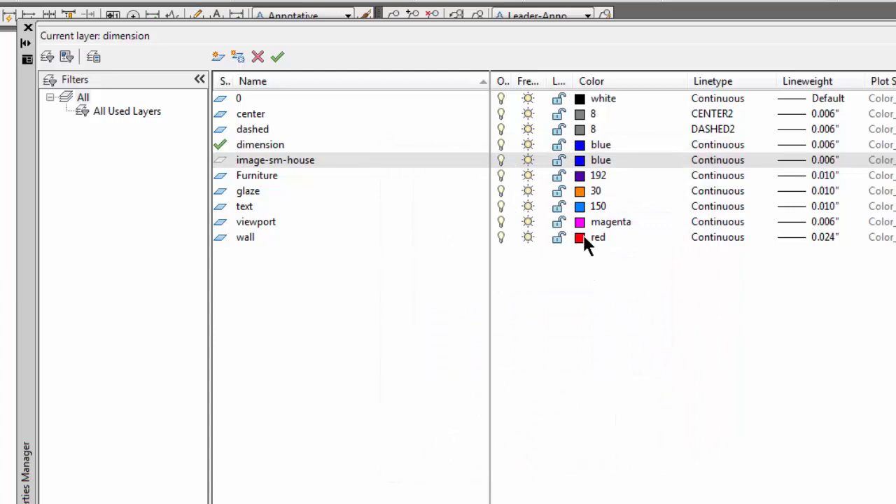
pyautogui.moveTo(574, 227)
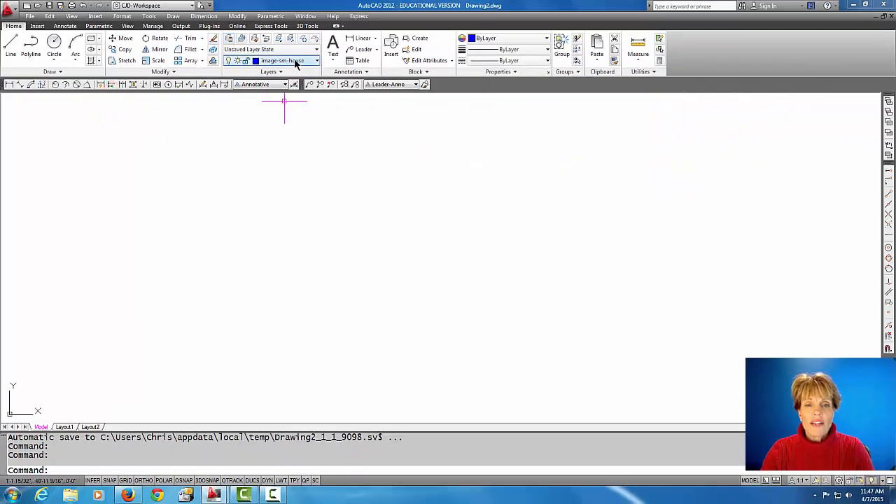
pyautogui.moveTo(329, 292)
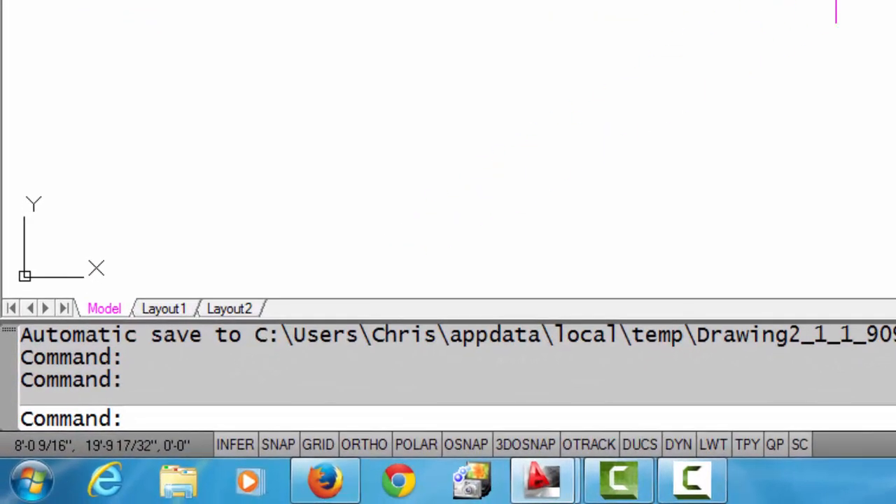
# Bring up the External References palette with the IM command.
pyautogui.write('im')
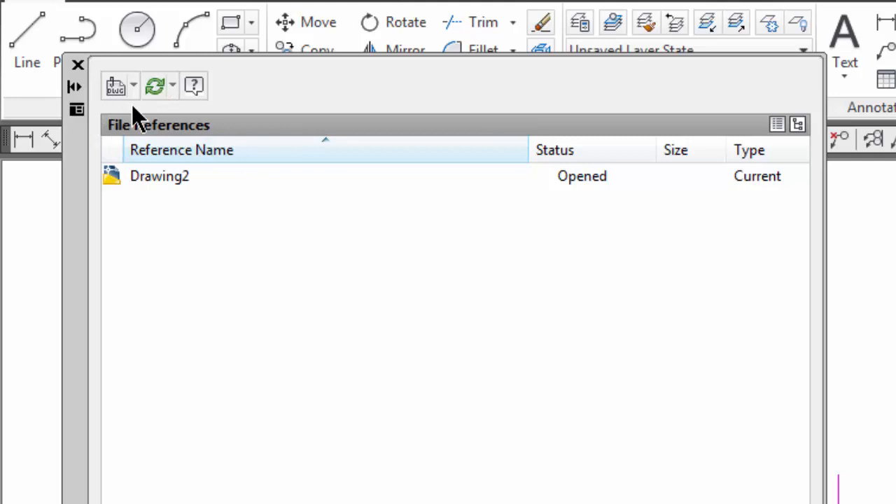
pyautogui.moveTo(123, 179)
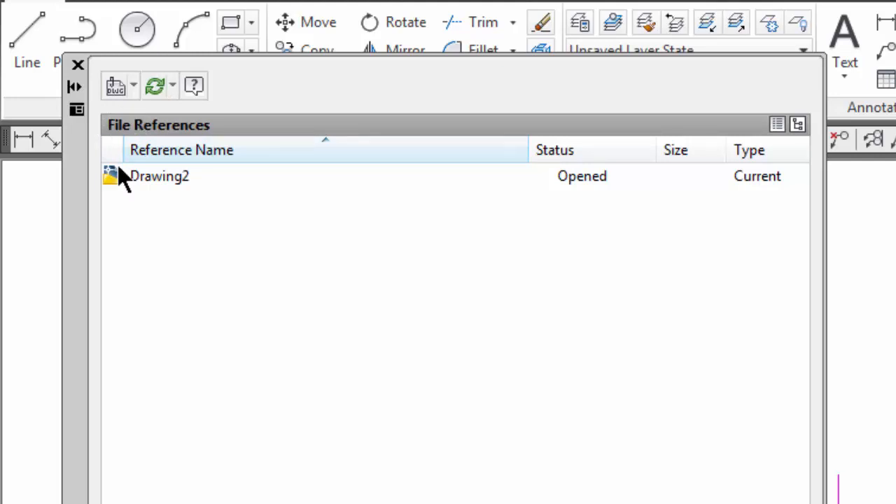
pyautogui.moveTo(132, 85)
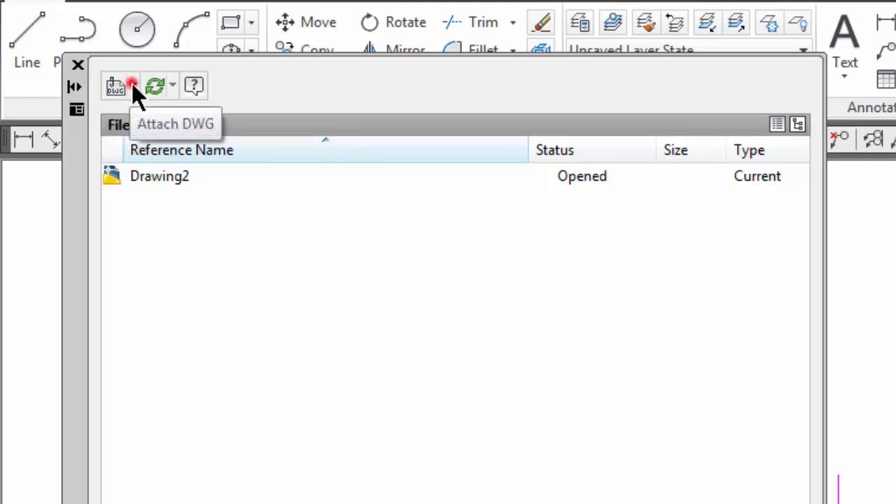
# Choose Attach Image from the External References palette to get the reference file chooser.
pyautogui.click(133, 85)
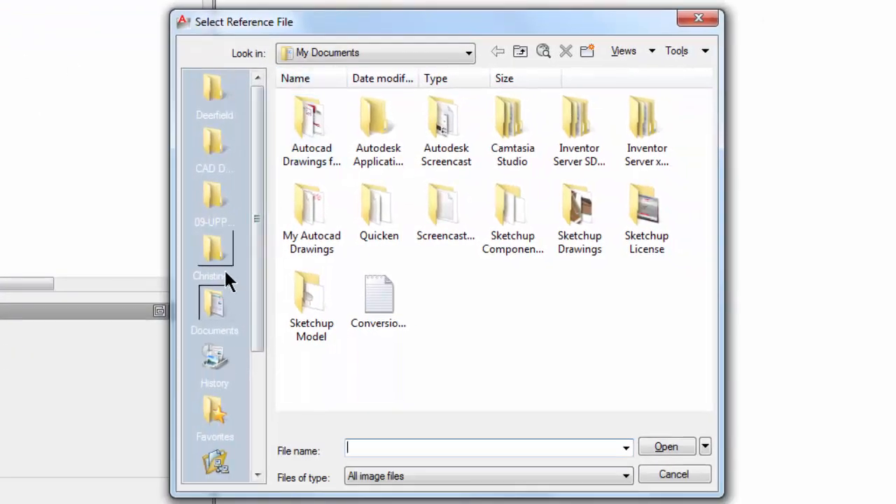
# Select final-floor-plan.jpg from 09-UPPER CAPE STUDENTS > Autocad 2 Classes for attaching.
pyautogui.doubleClick(214, 196)
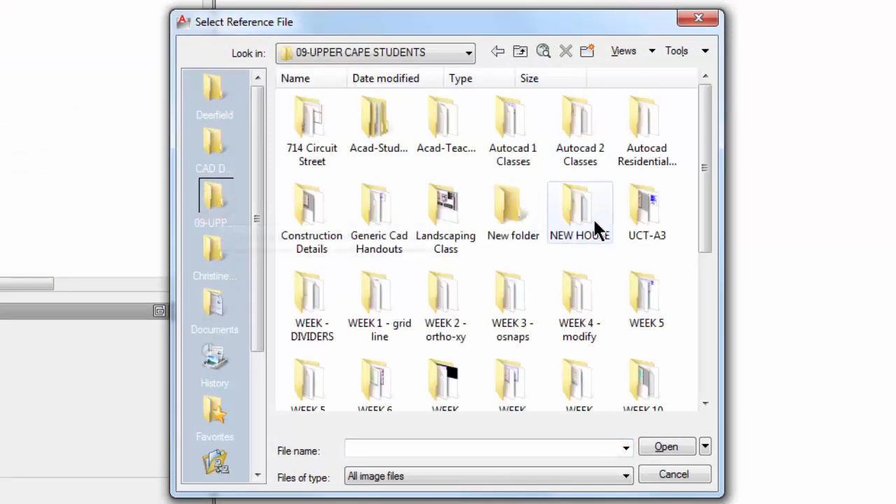
pyautogui.moveTo(512, 129)
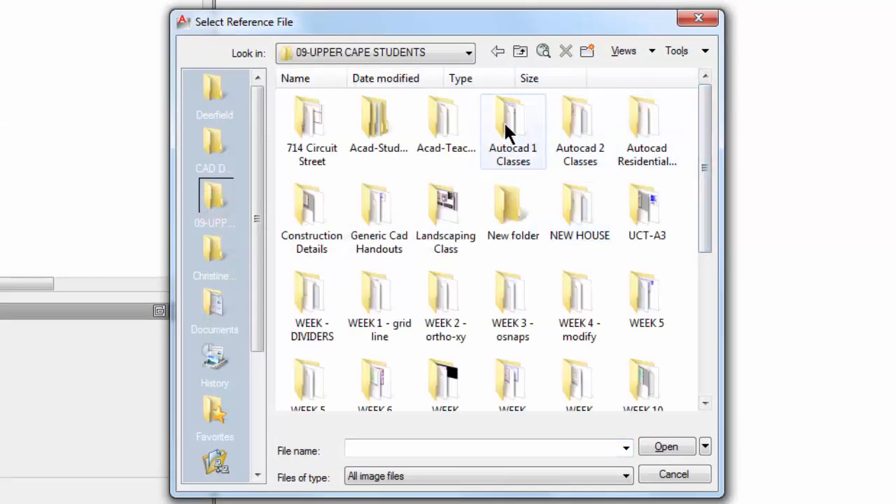
pyautogui.click(580, 131)
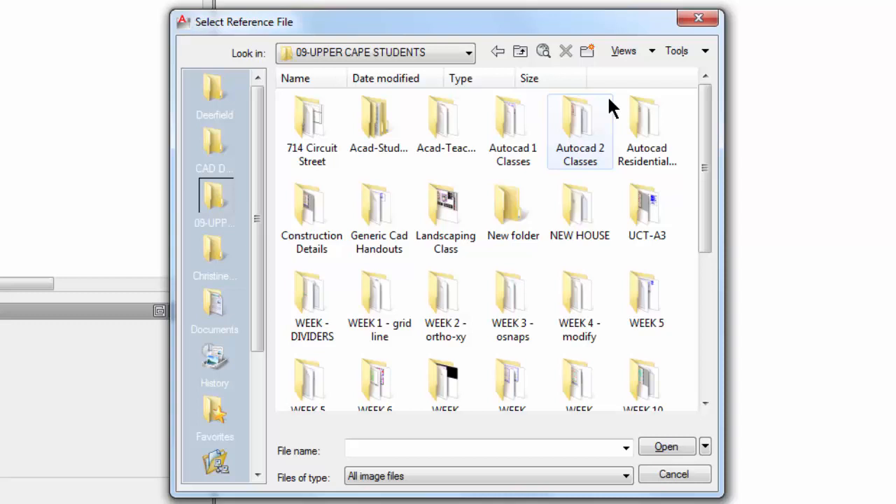
pyautogui.doubleClick(579, 123)
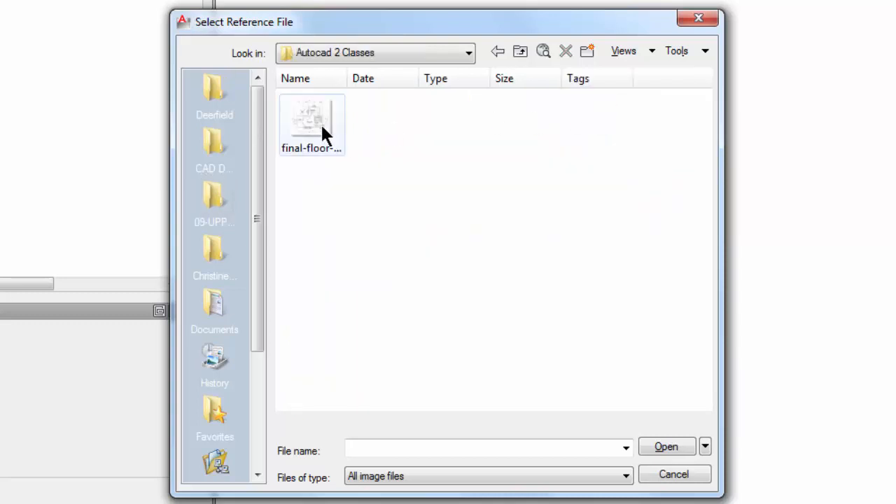
pyautogui.click(311, 123)
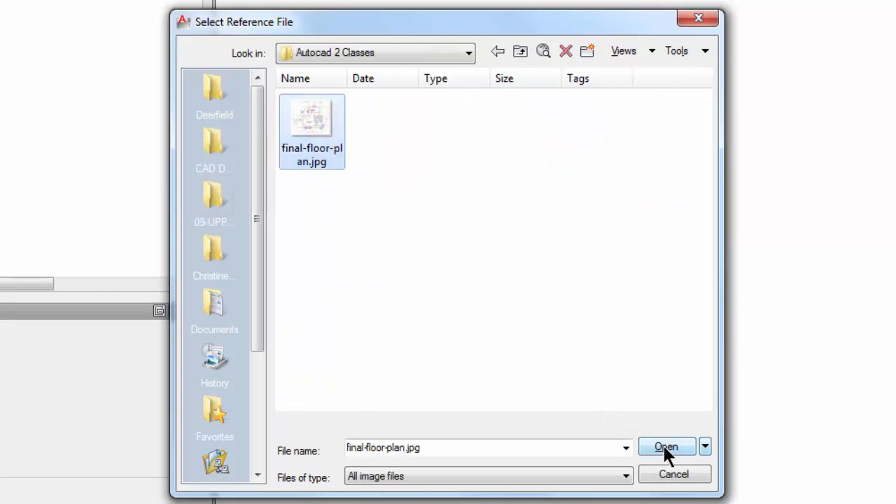
pyautogui.click(666, 446)
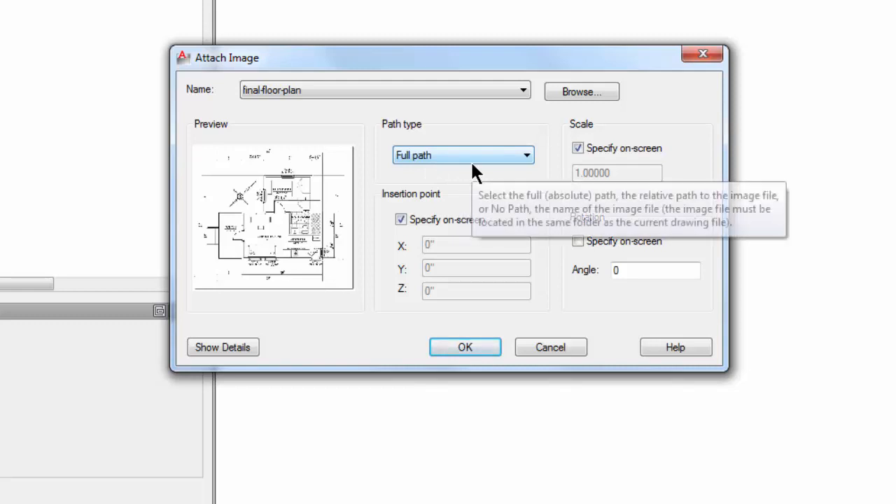
pyautogui.moveTo(455, 155)
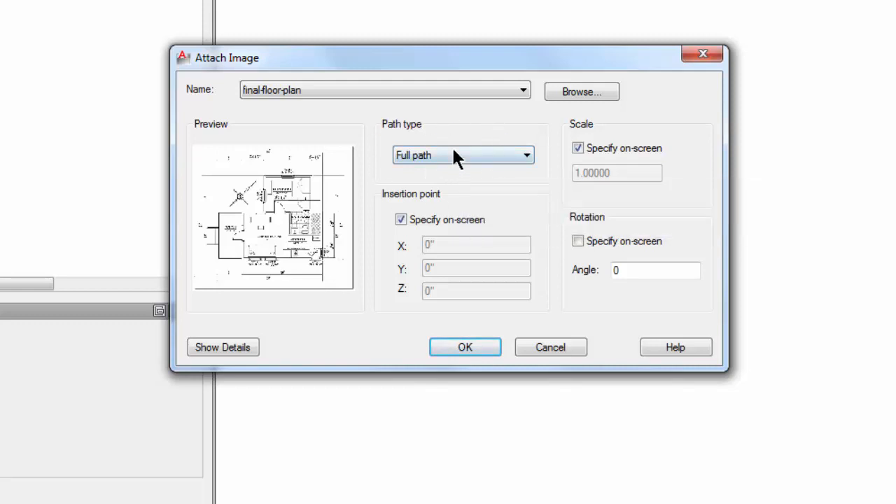
pyautogui.moveTo(462, 155)
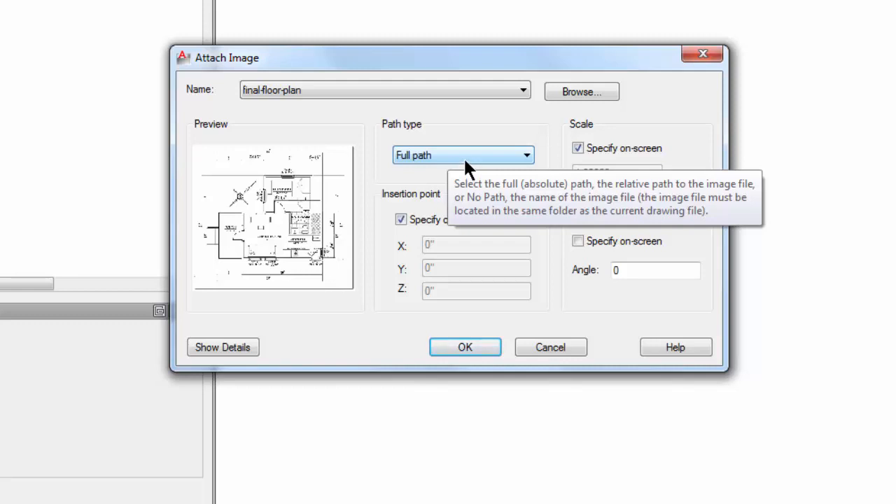
pyautogui.moveTo(468, 180)
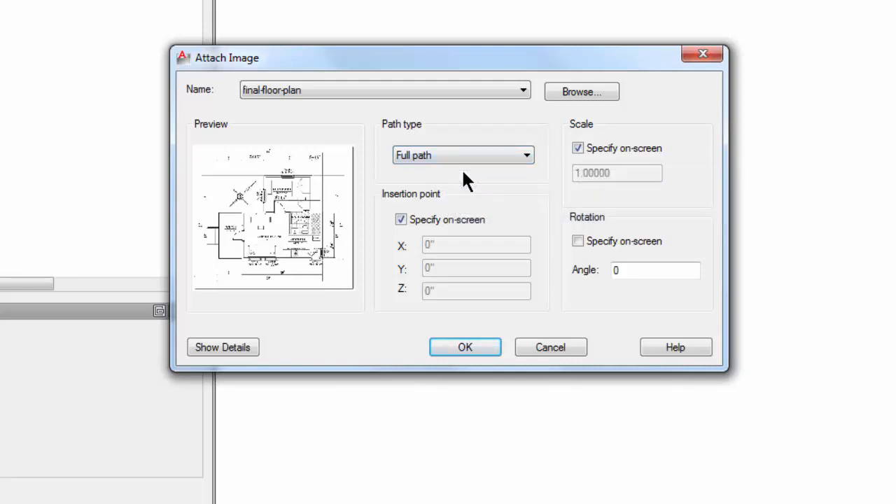
pyautogui.moveTo(476, 154)
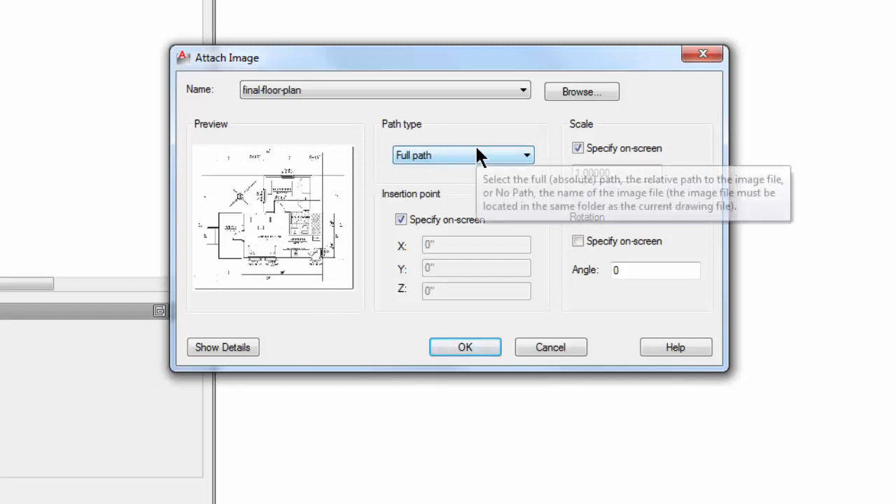
pyautogui.moveTo(400, 237)
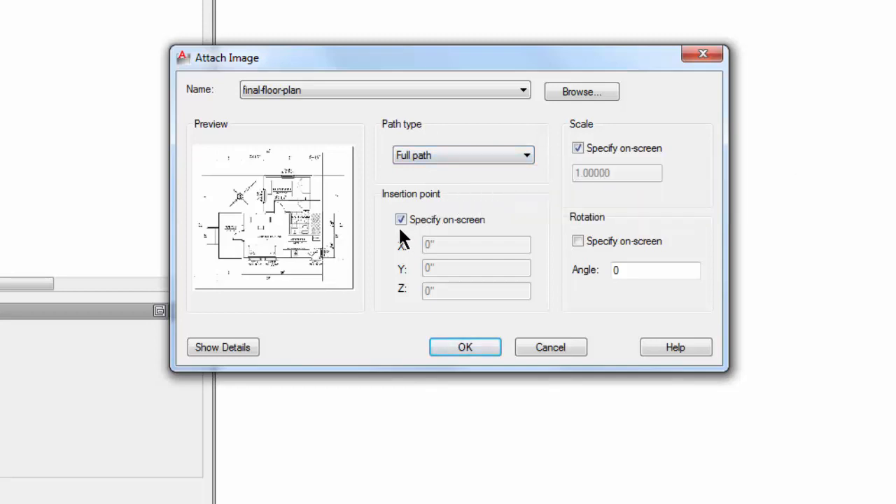
pyautogui.moveTo(409, 240)
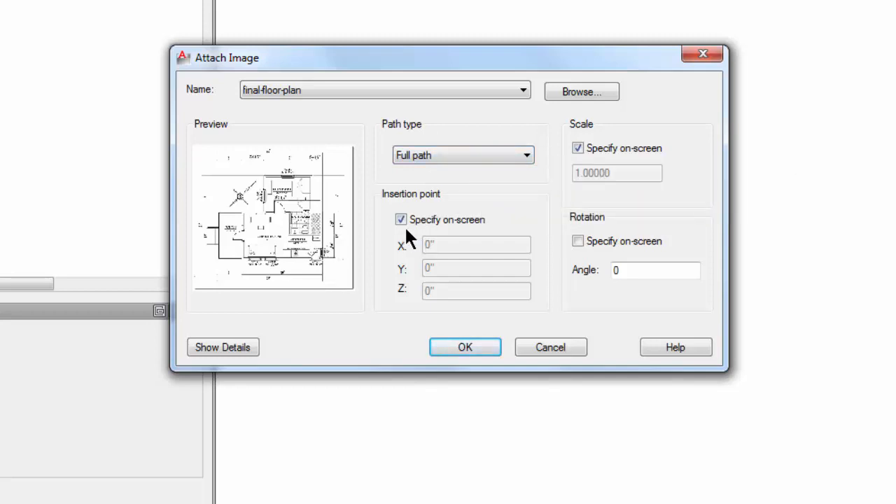
pyautogui.moveTo(585, 171)
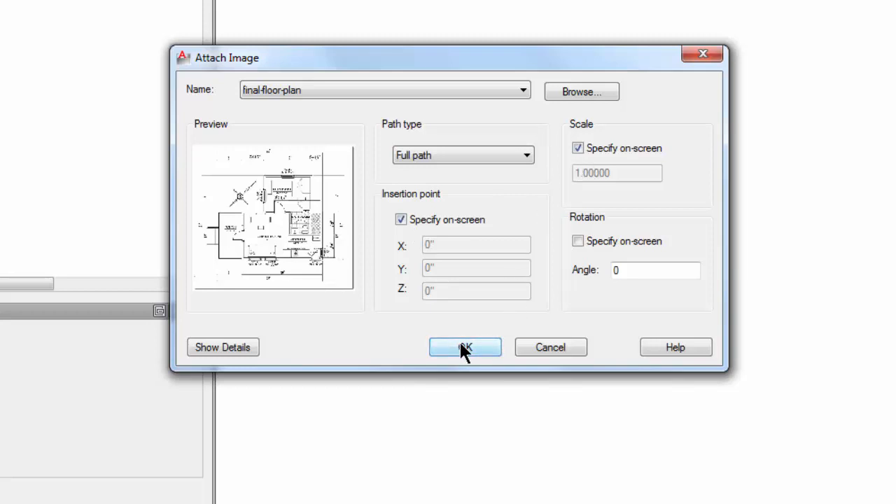
# Confirm the Attach Image settings so the floor plan is placed at 0,0 with scale 10.
pyautogui.click(464, 347)
pyautogui.write('10')
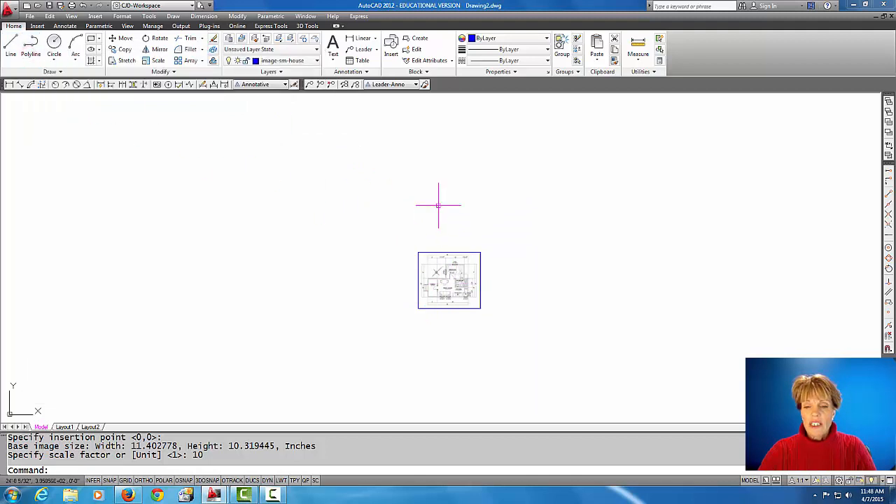
# Zoom to the floor plan's extents and in on its bottom dimensions until the 26' label is legible.
pyautogui.click(438, 205)
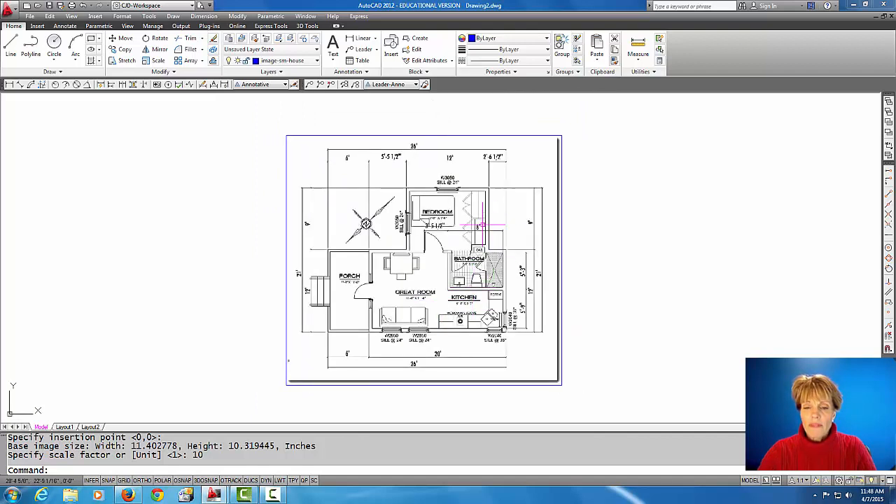
pyautogui.moveTo(371, 209)
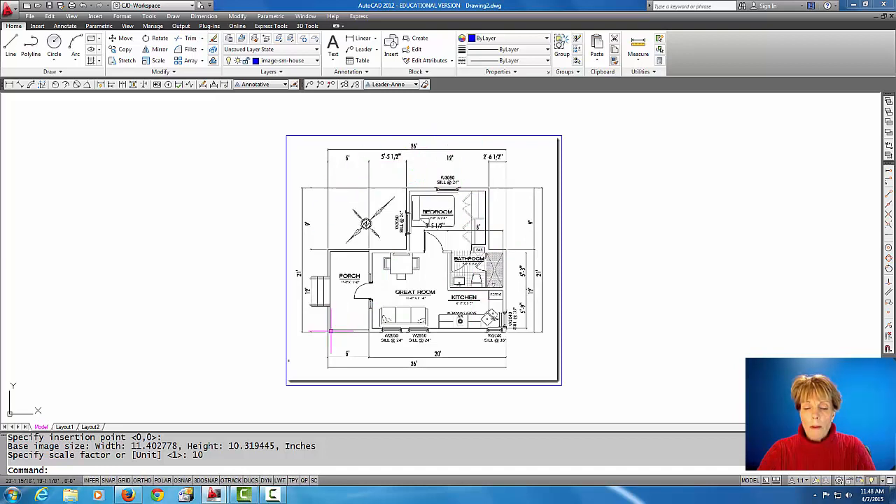
pyautogui.moveTo(471, 340)
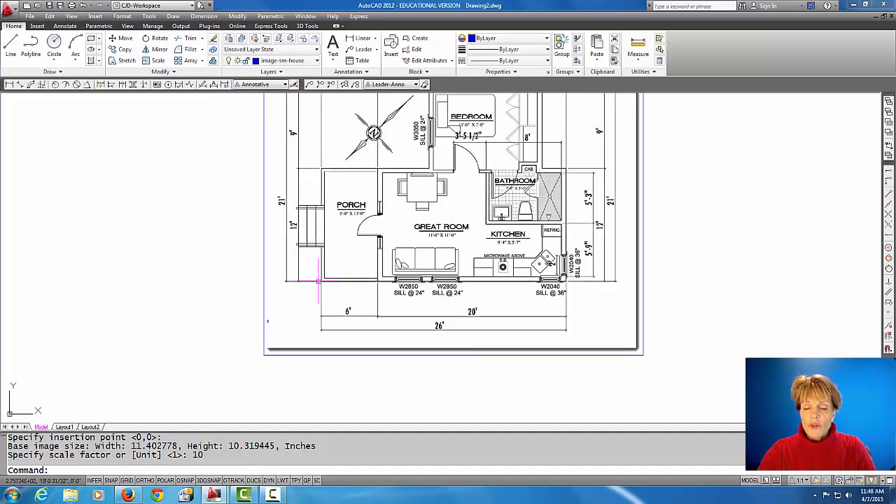
pyautogui.moveTo(451, 327)
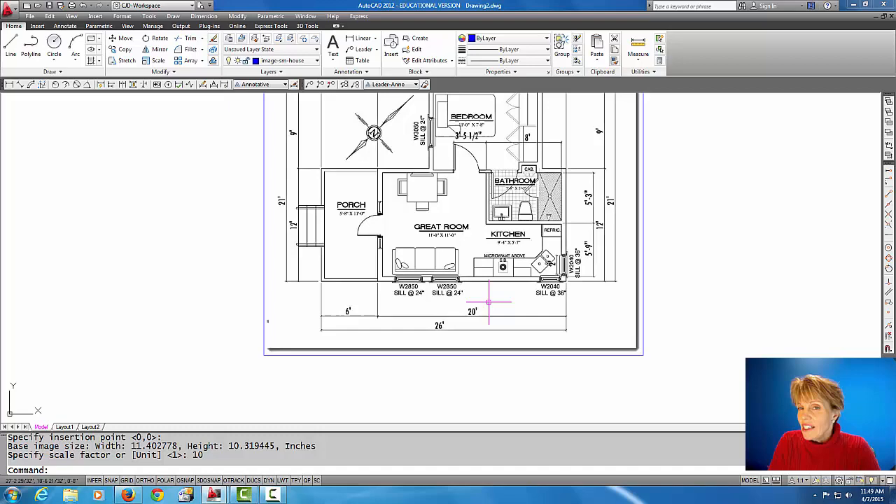
pyautogui.scroll(3)
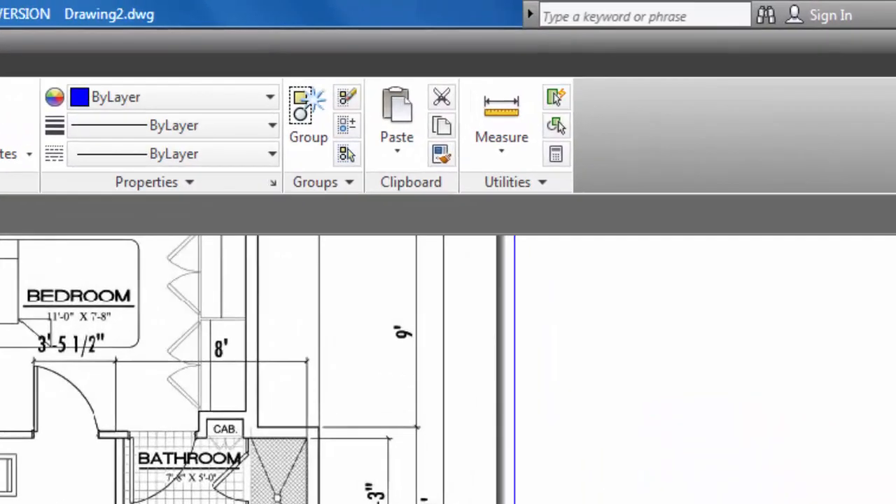
# Start a Measure Distance across the 26' wall, which reports about 6'-1 7/16".
pyautogui.click(502, 105)
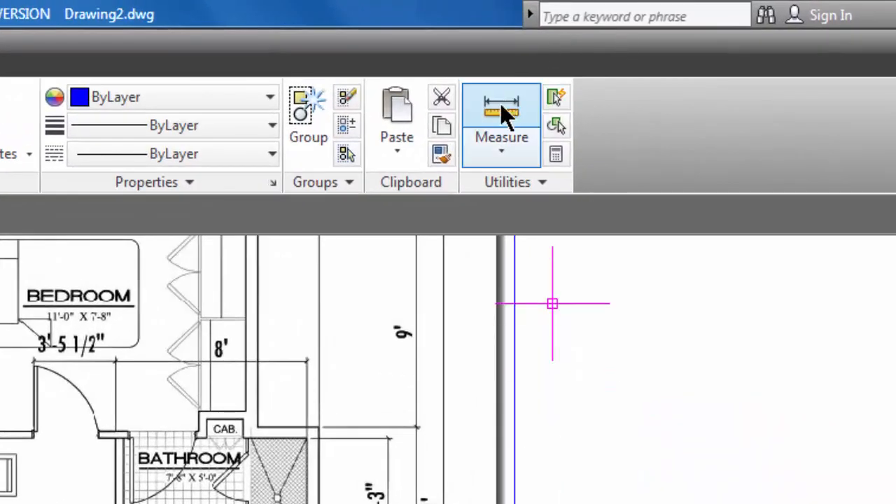
pyautogui.click(501, 112)
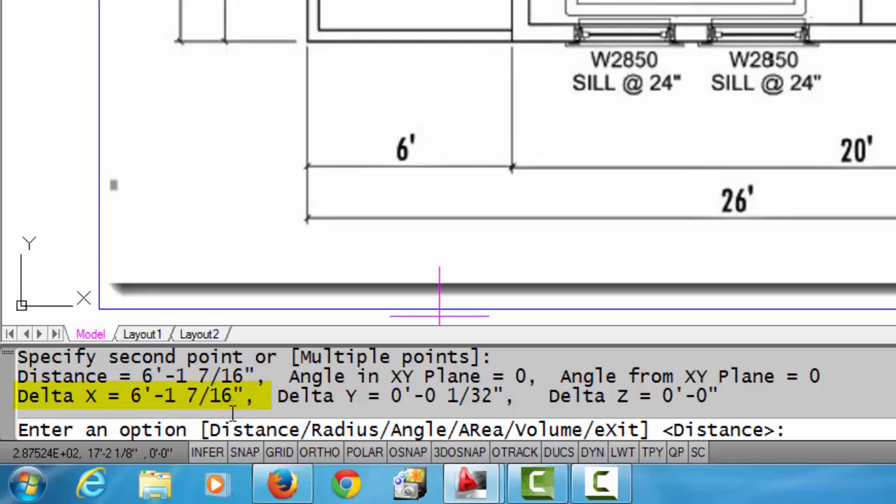
pyautogui.moveTo(547, 179)
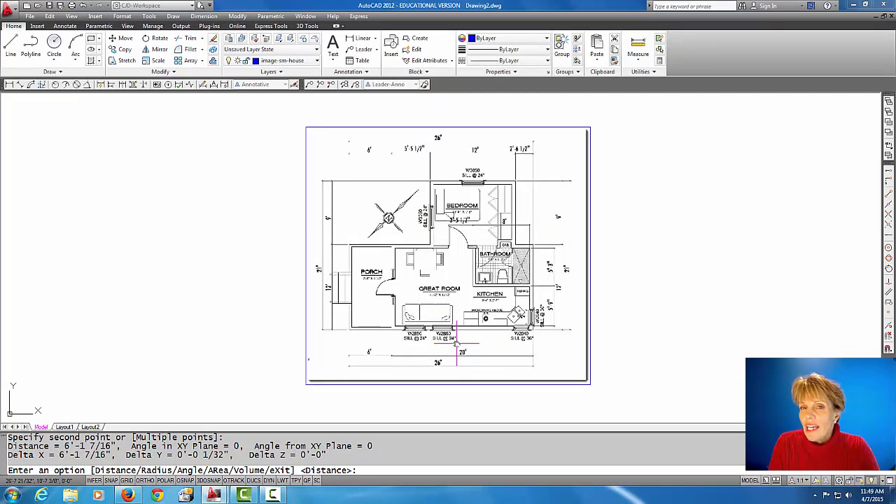
pyautogui.moveTo(137, 115)
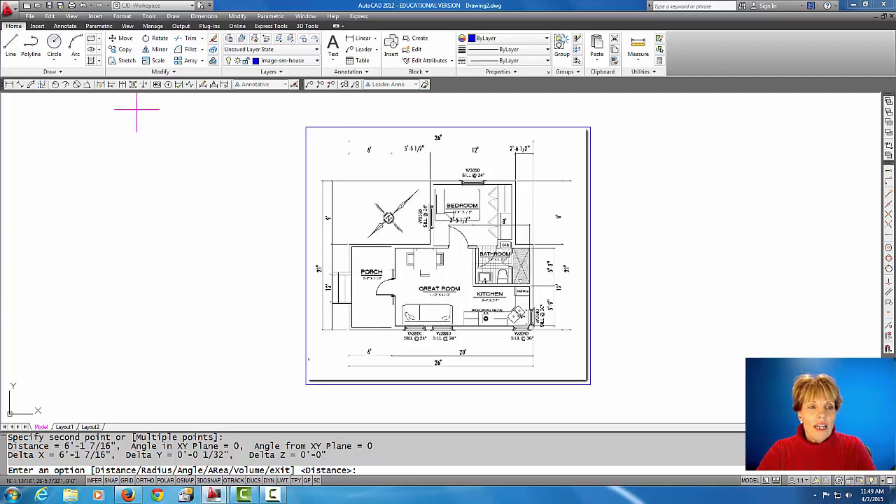
pyautogui.moveTo(11, 53)
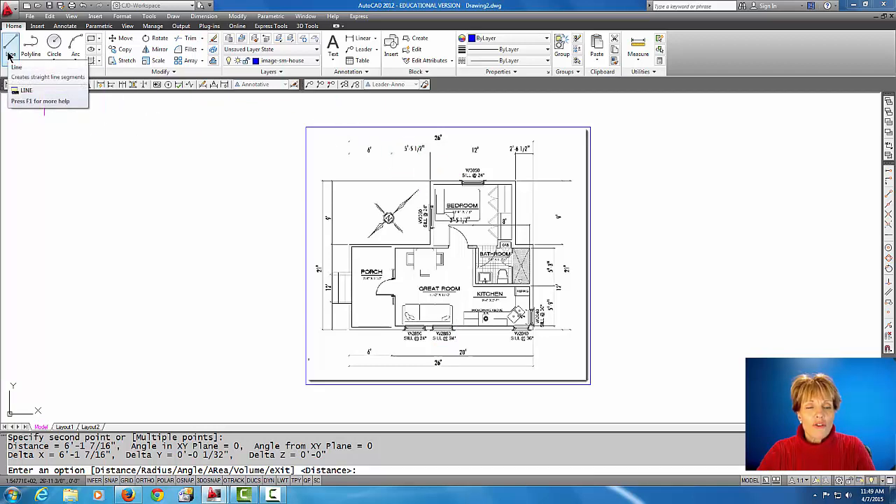
# Begin a line from the bottom wall's lower-left corner with Ortho on.
pyautogui.click(11, 49)
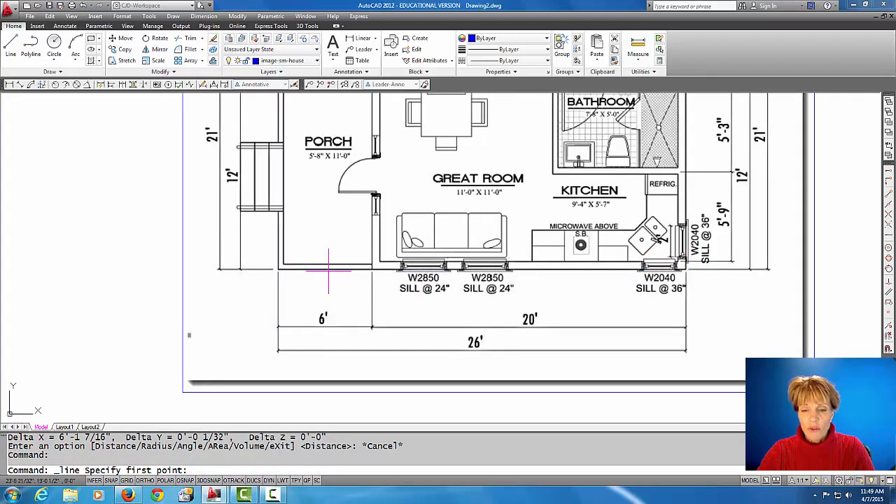
pyautogui.moveTo(203, 406)
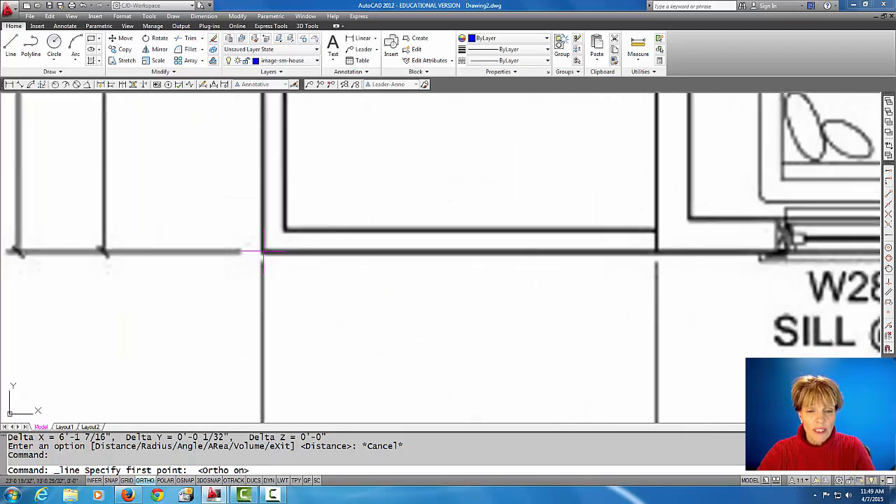
pyautogui.click(264, 252)
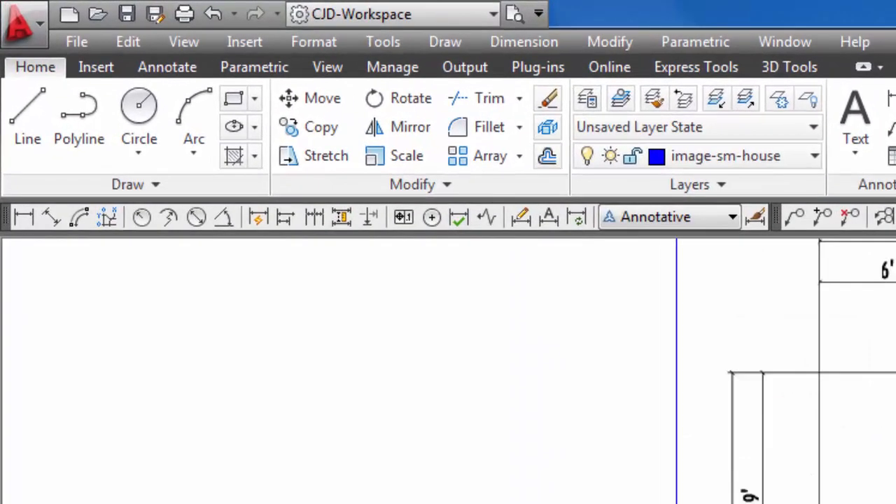
pyautogui.moveTo(406, 156)
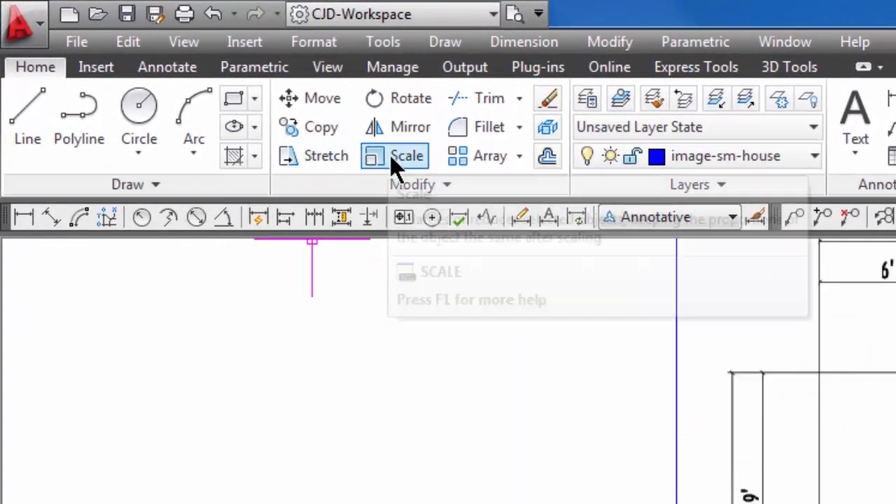
pyautogui.moveTo(395, 155)
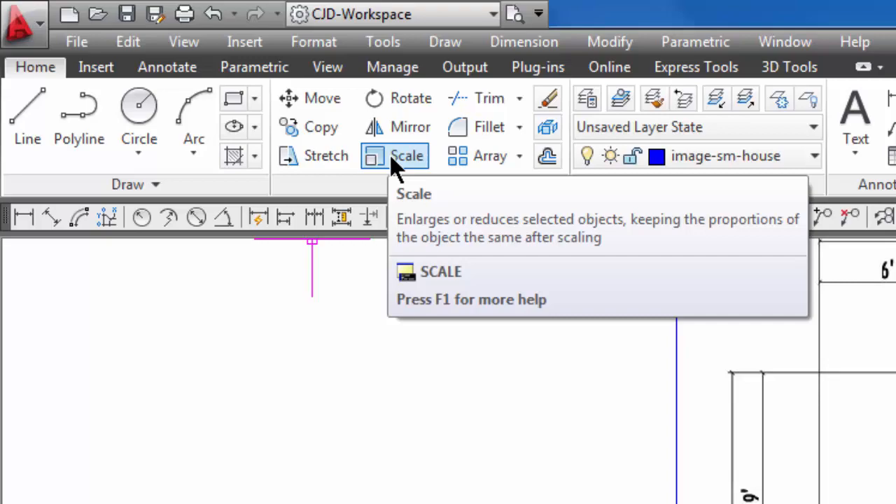
# Start Scale on the floor plan image and line, based at the wall's lower-left corner.
pyautogui.click(395, 156)
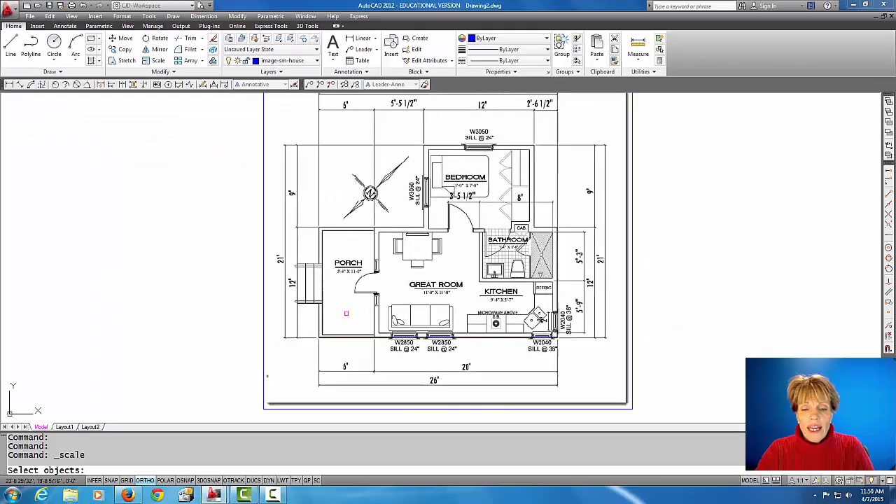
pyautogui.click(264, 316)
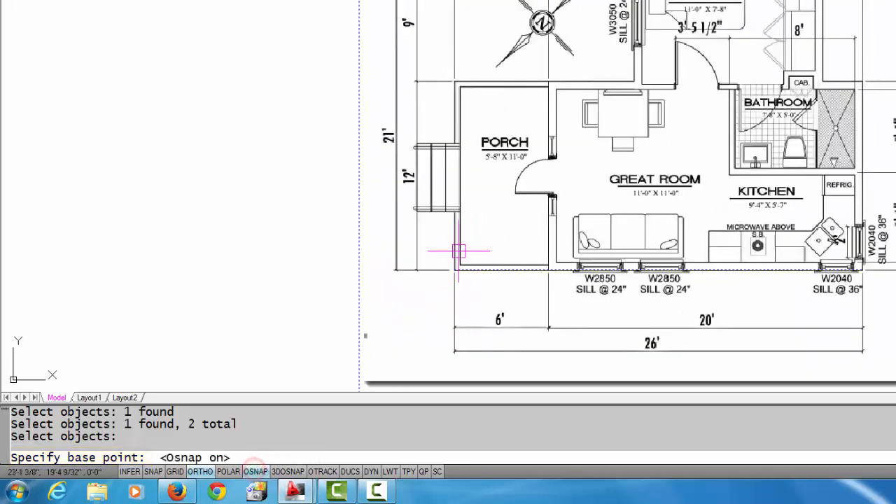
pyautogui.moveTo(454, 268)
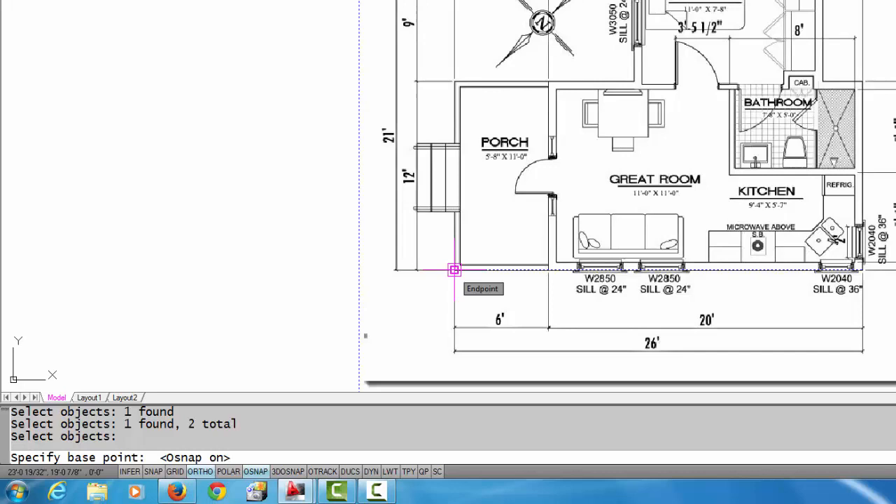
pyautogui.click(454, 272)
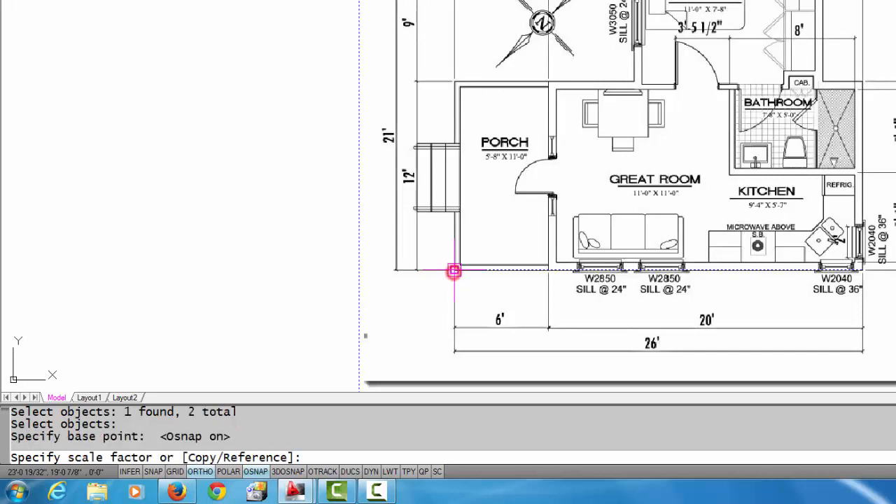
pyautogui.moveTo(493, 272)
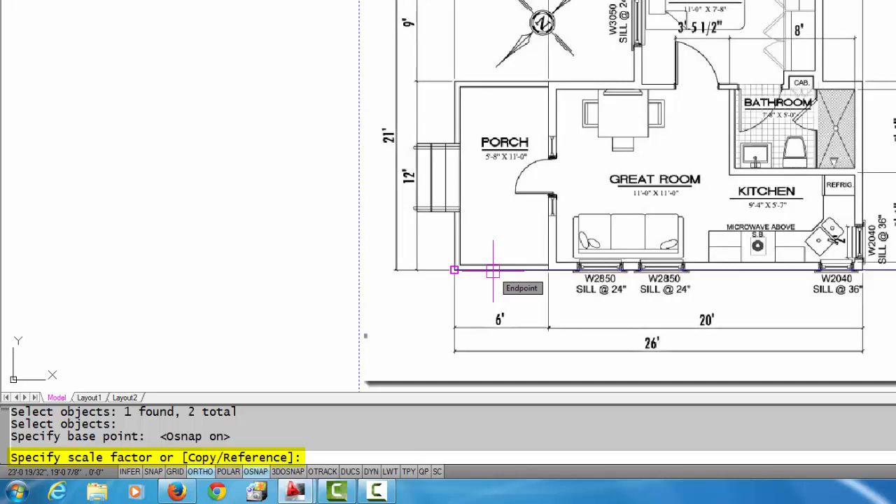
# Scale by Reference along the bottom wall, giving it a new length of 26'.
pyautogui.write('r')
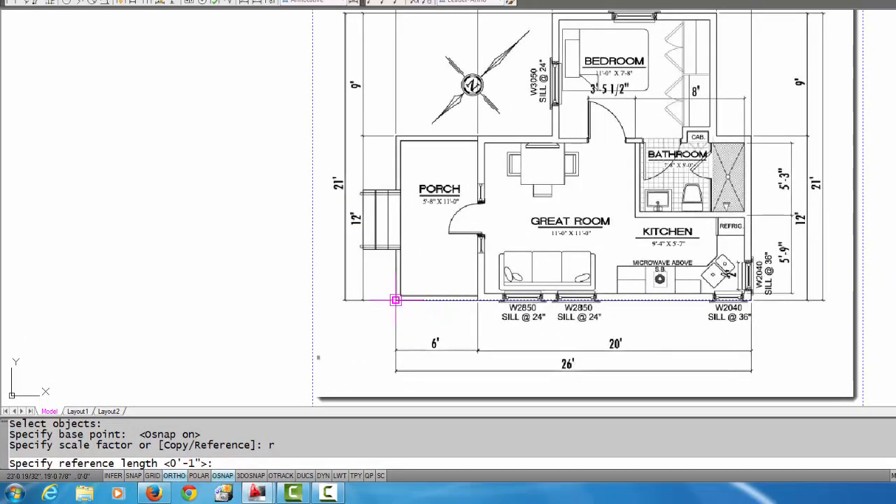
pyautogui.moveTo(394, 300)
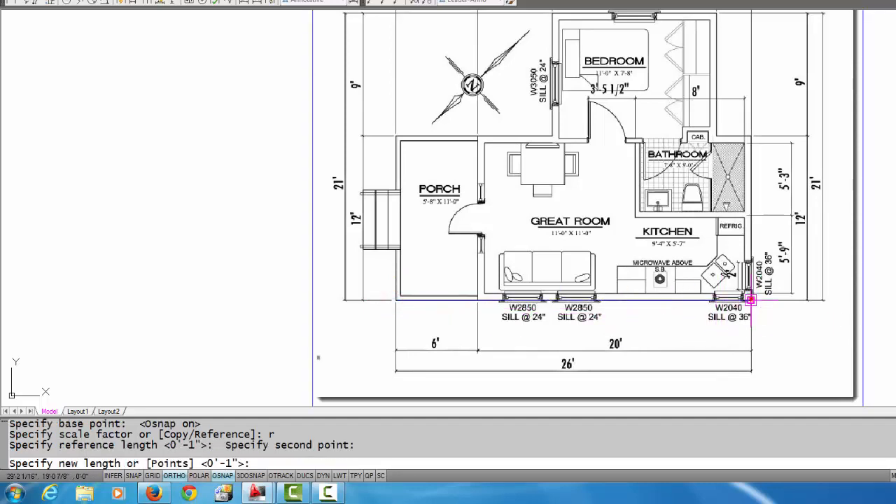
pyautogui.moveTo(750, 301)
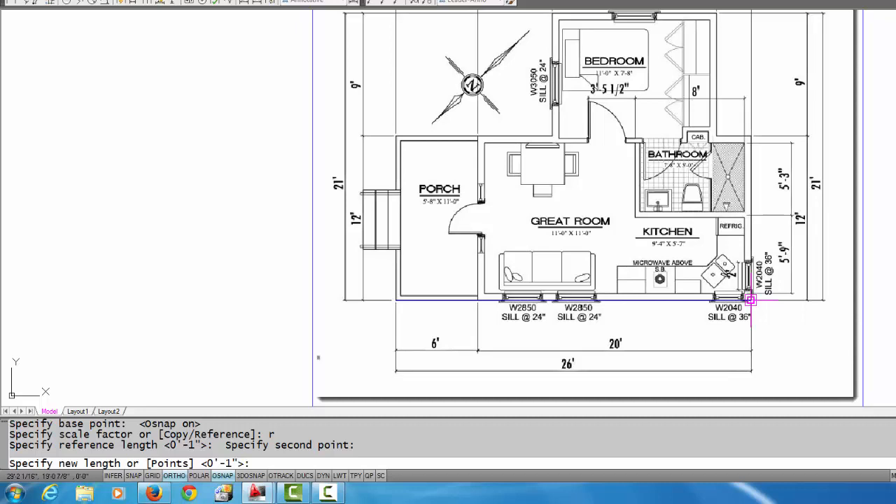
pyautogui.moveTo(750, 301)
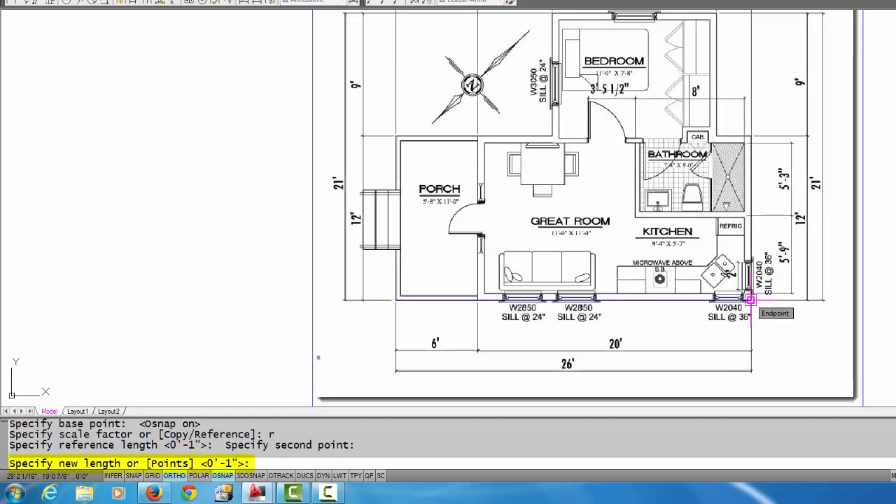
pyautogui.write("26'")
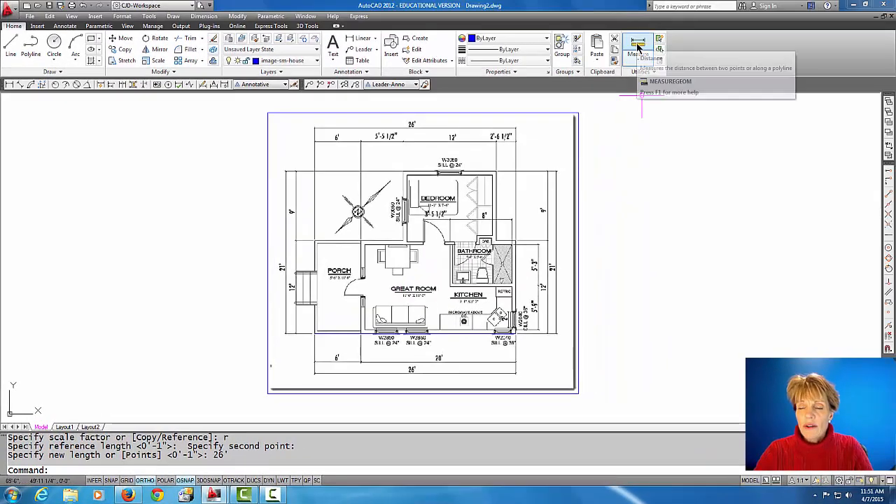
# Re-measure the bottom wall from its left endpoint to verify it reads 26'-0".
pyautogui.click(637, 44)
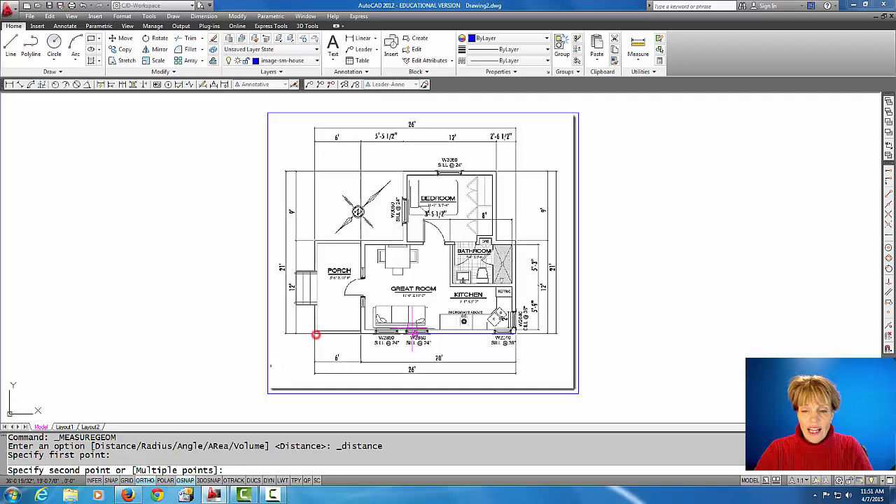
pyautogui.click(515, 335)
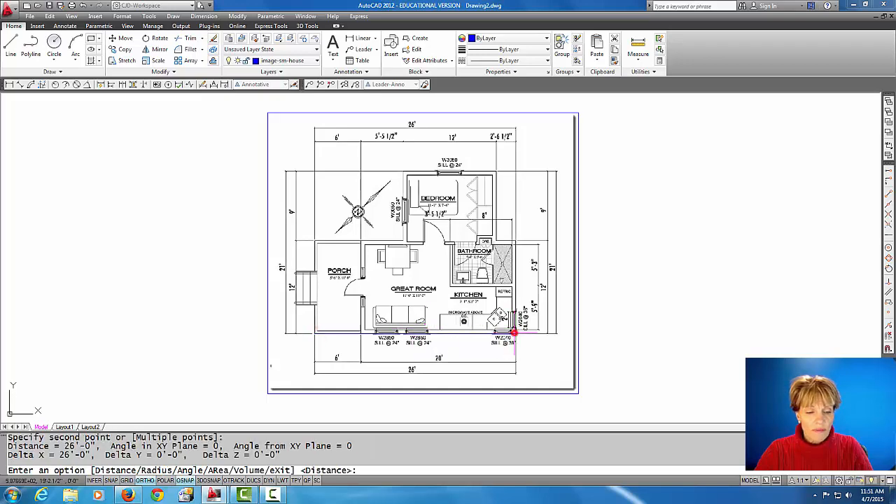